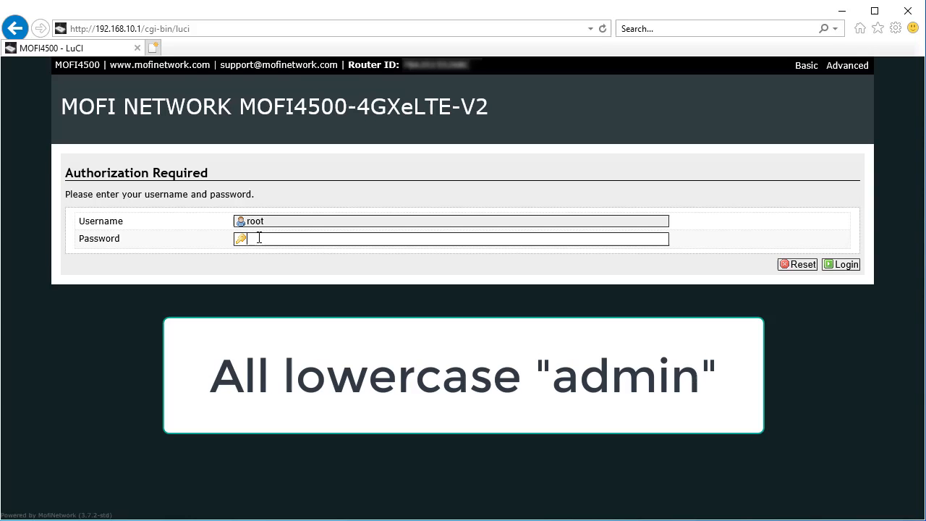
text(admin)
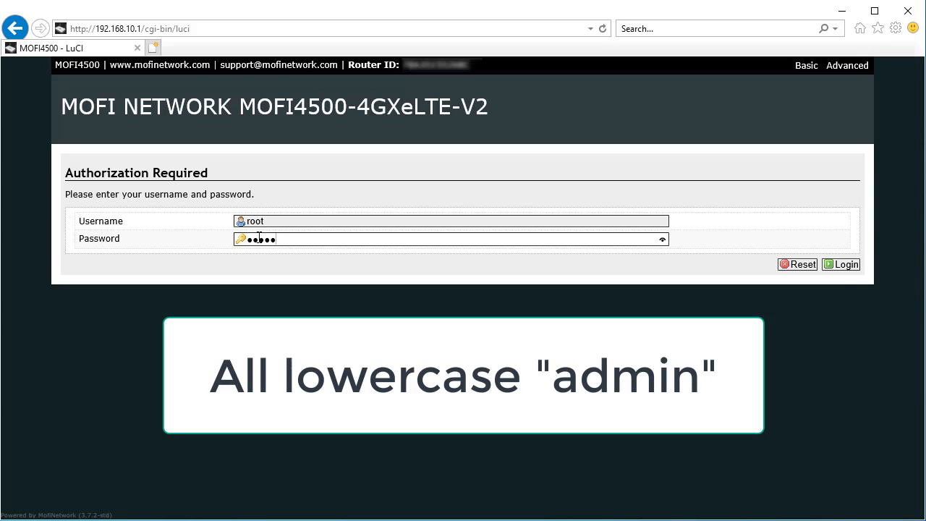
click(841, 264)
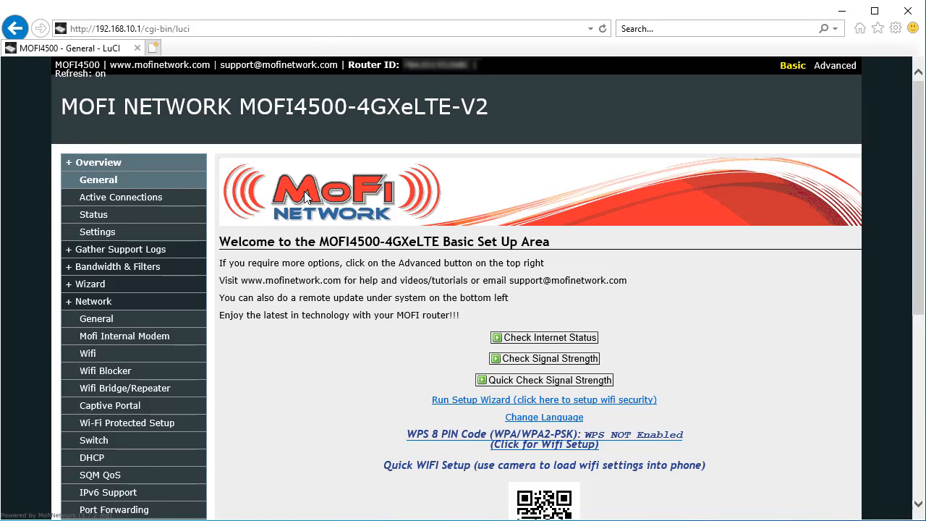
mouse_move(89, 284)
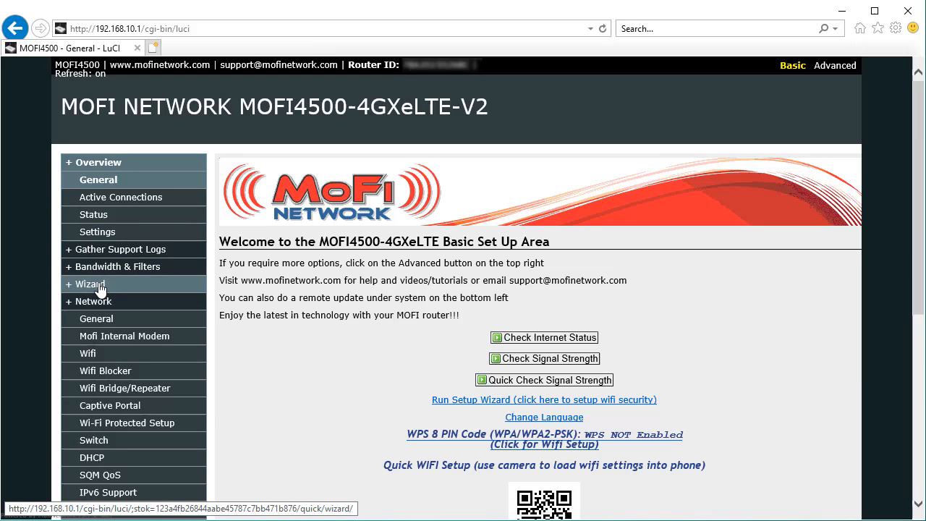
click(87, 284)
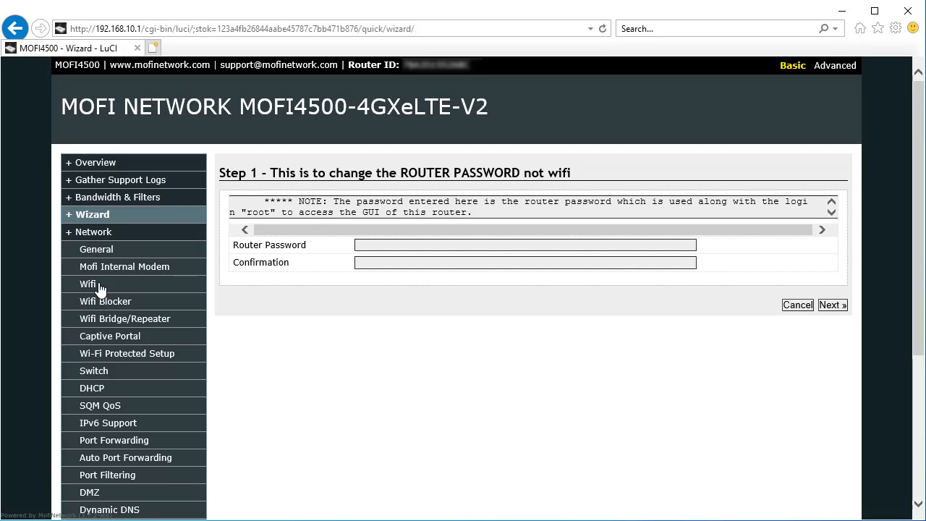
mouse_move(528, 237)
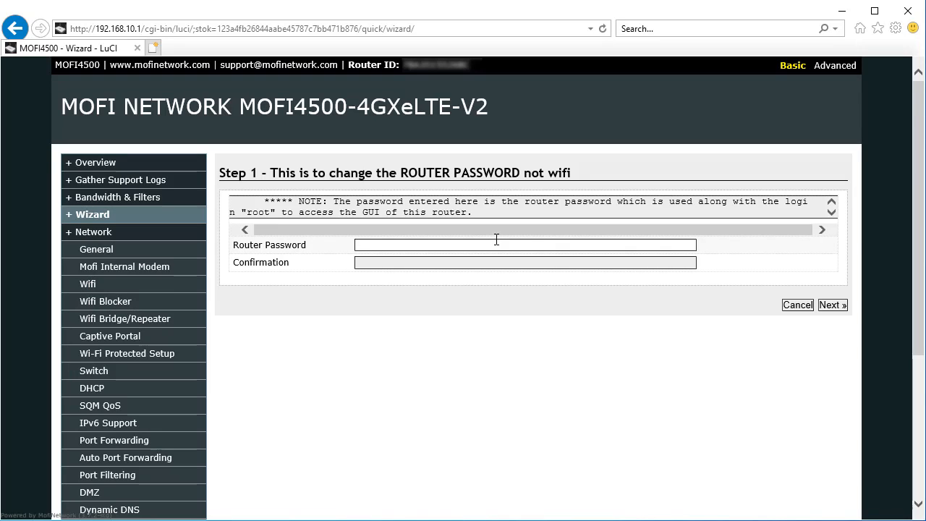
text(password)
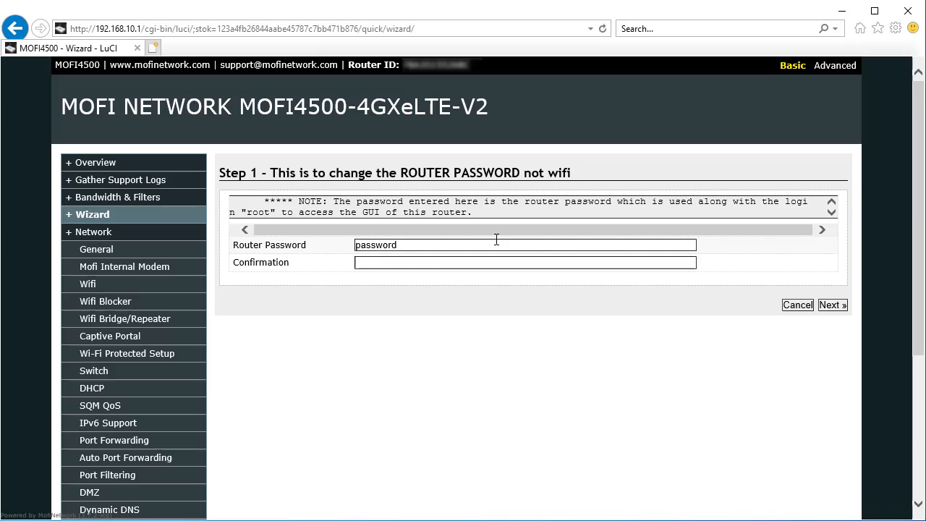
text(password)
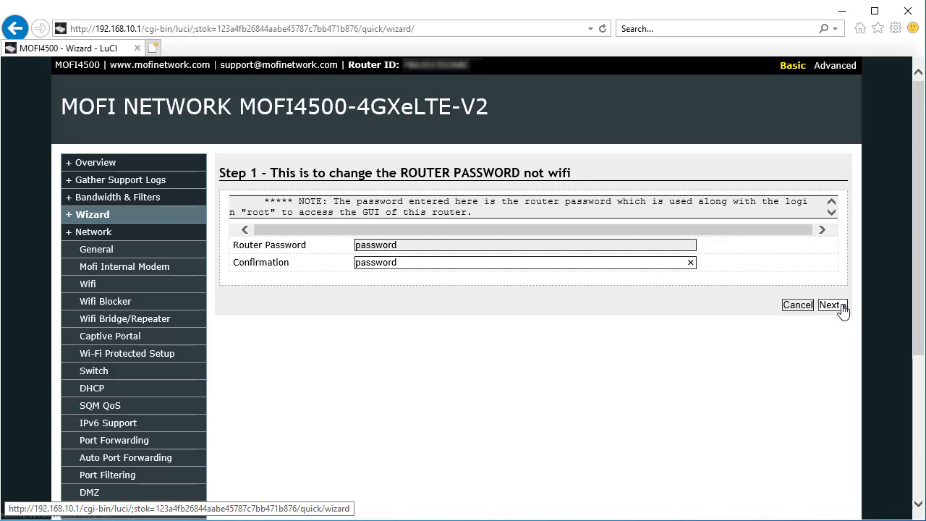
click(831, 304)
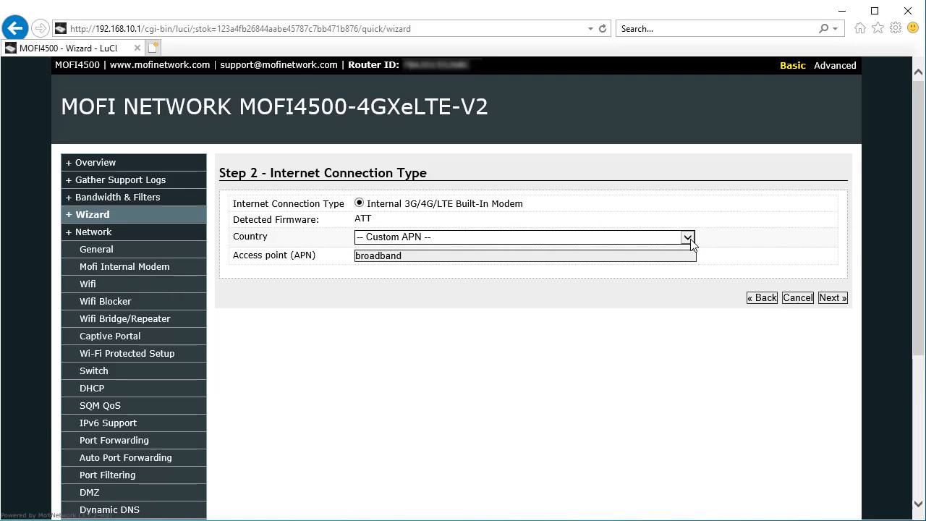
Step: Set the country to UNITED STATES with APN on Auto and continue to Wi-Fi settings
click(686, 238)
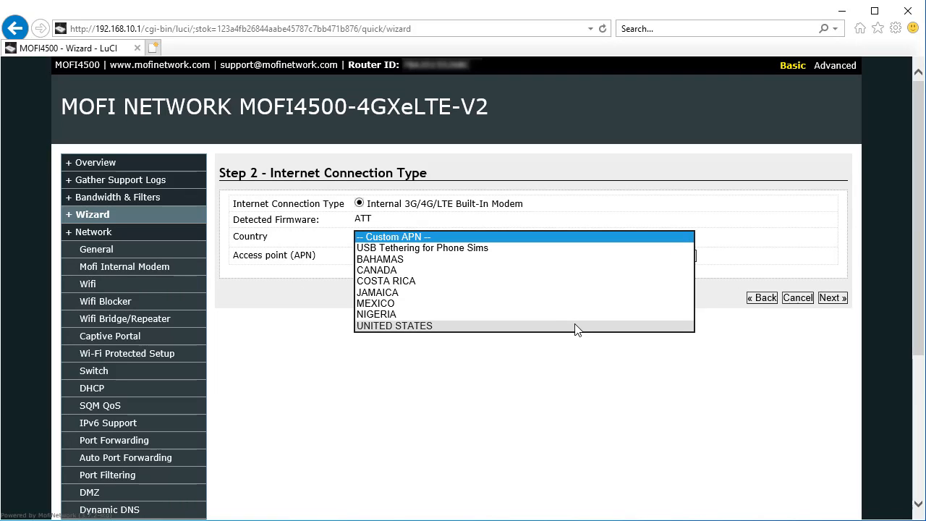
click(394, 326)
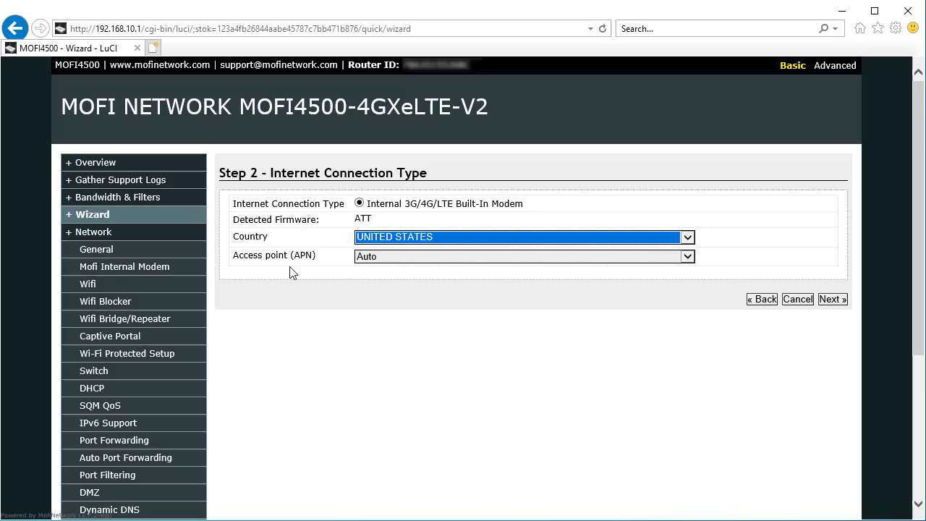
mouse_move(387, 269)
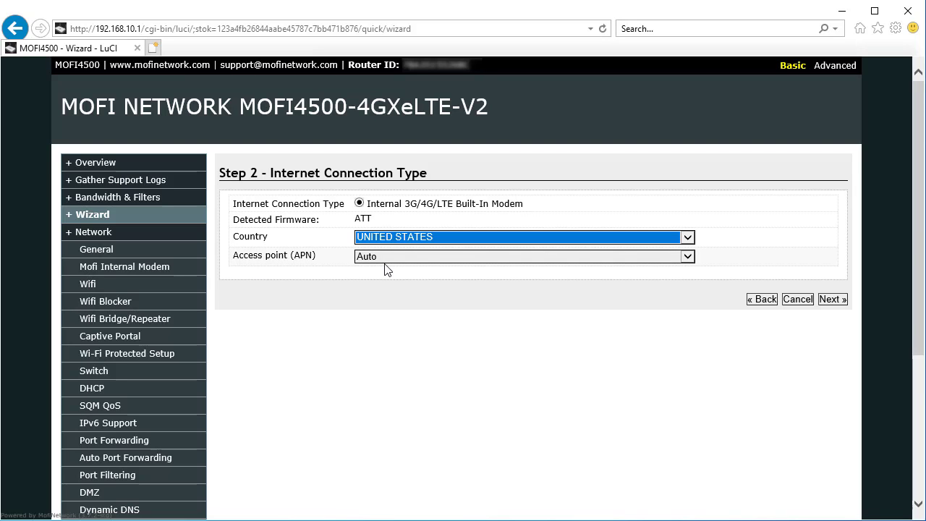
mouse_move(834, 299)
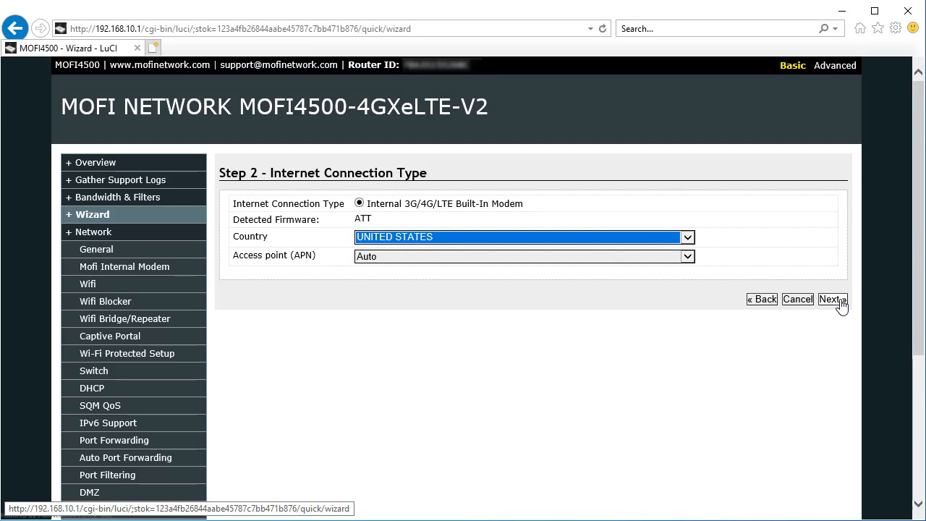
click(831, 298)
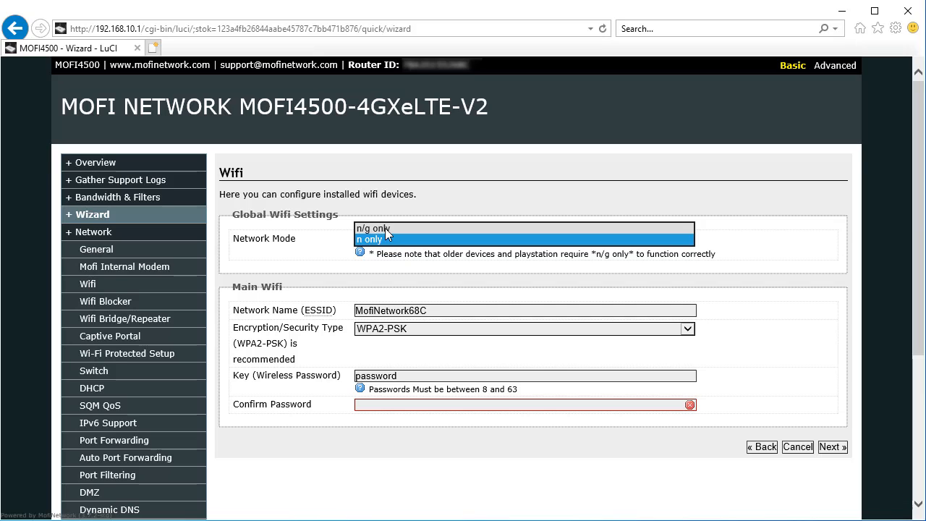
click(369, 239)
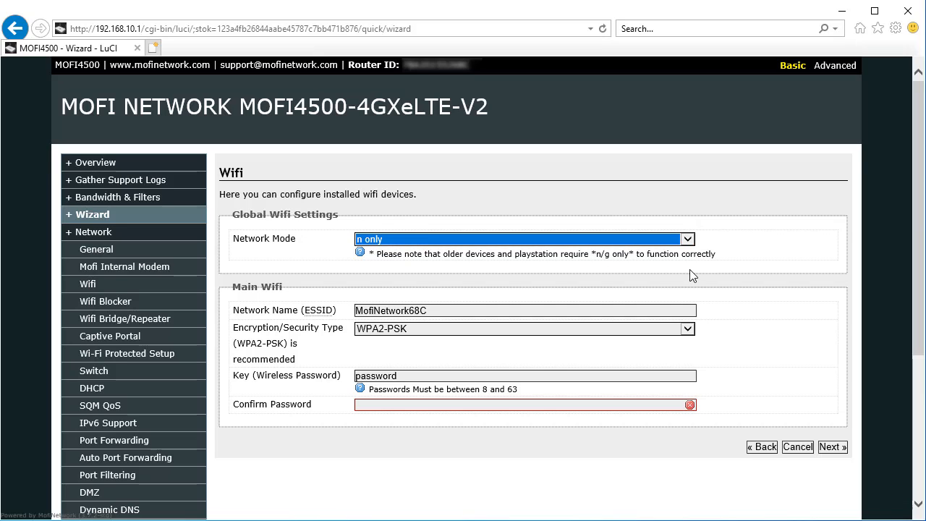
click(469, 310)
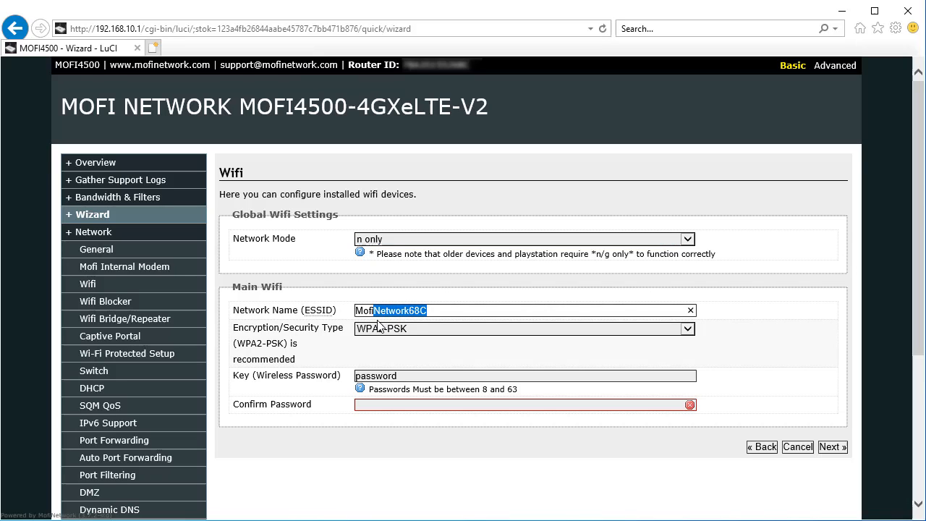
key(Delete)
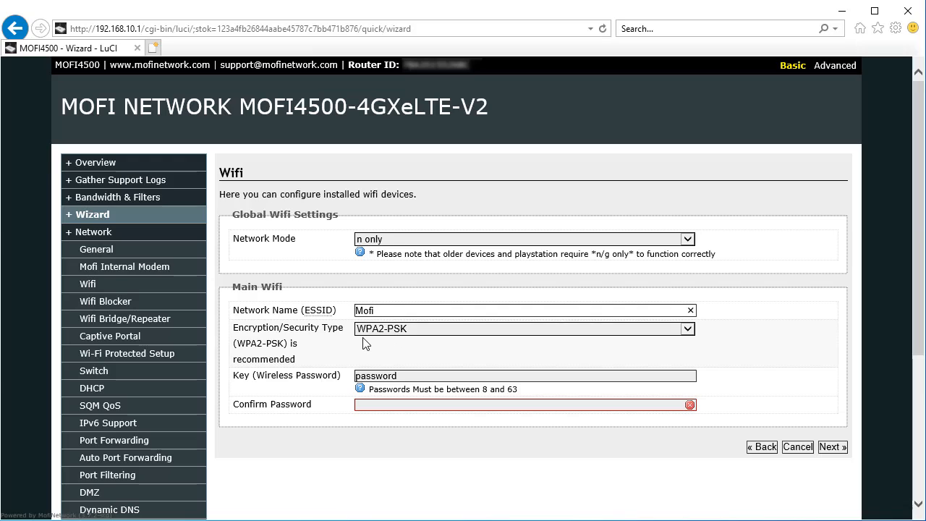
mouse_move(374, 342)
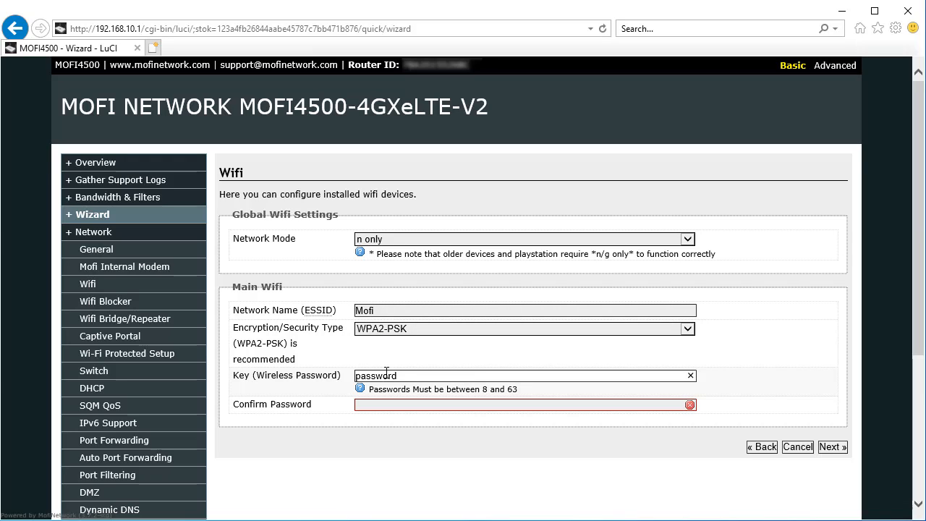
click(373, 405)
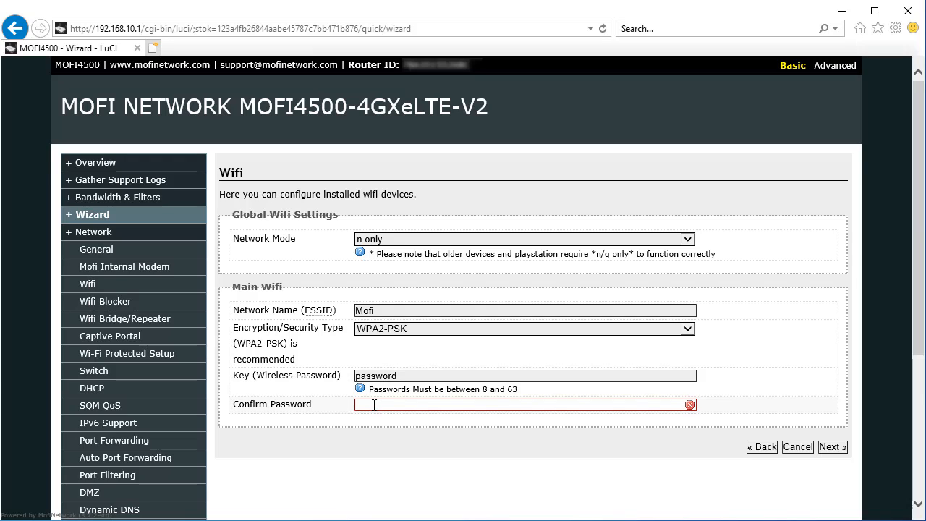
text(p)
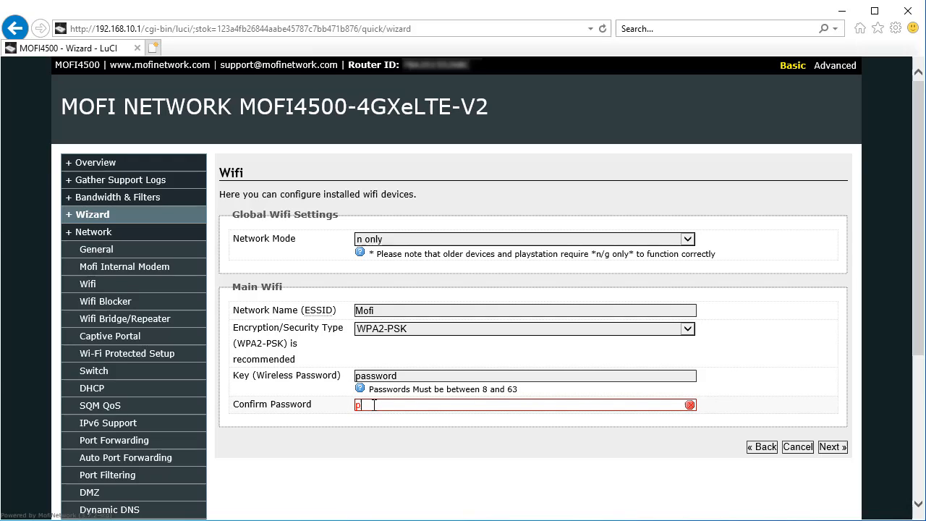
text(assword)
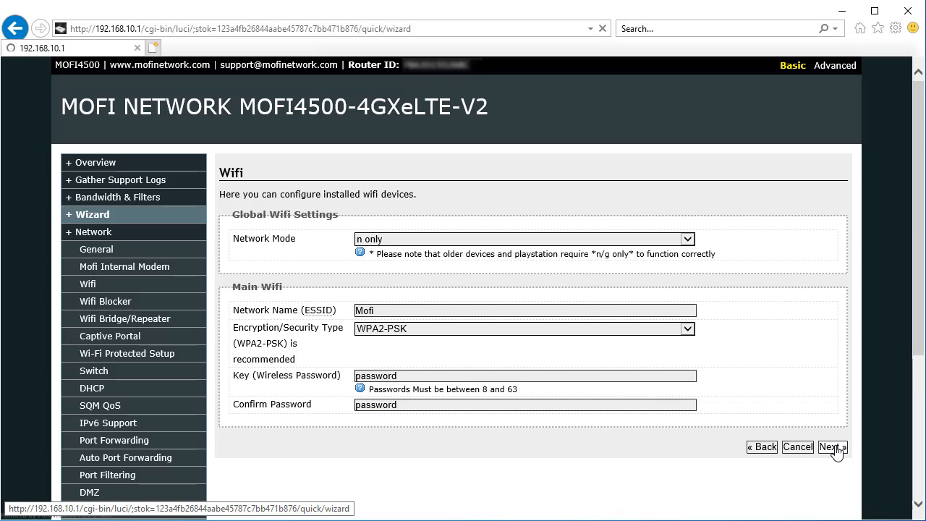
click(830, 446)
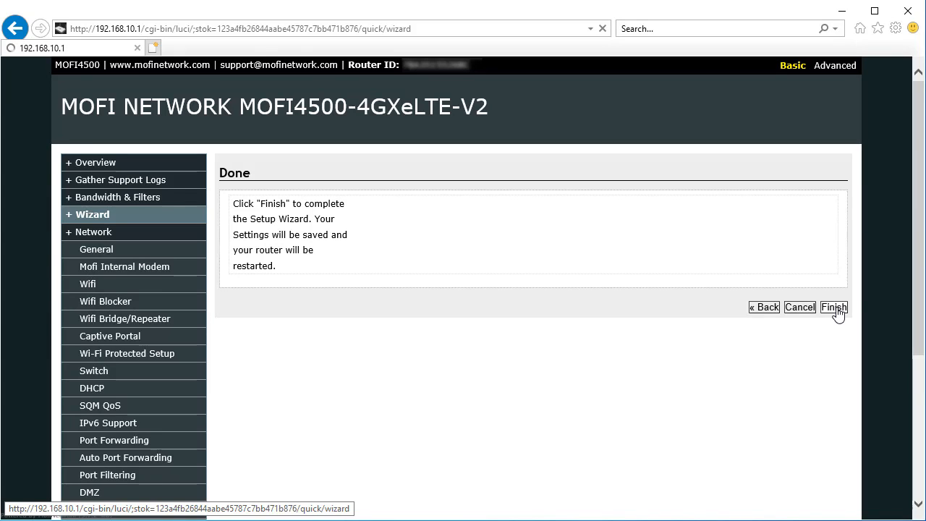
Step: Finish the wizard, wait for the reboot, and log back in as root with the new password
click(834, 307)
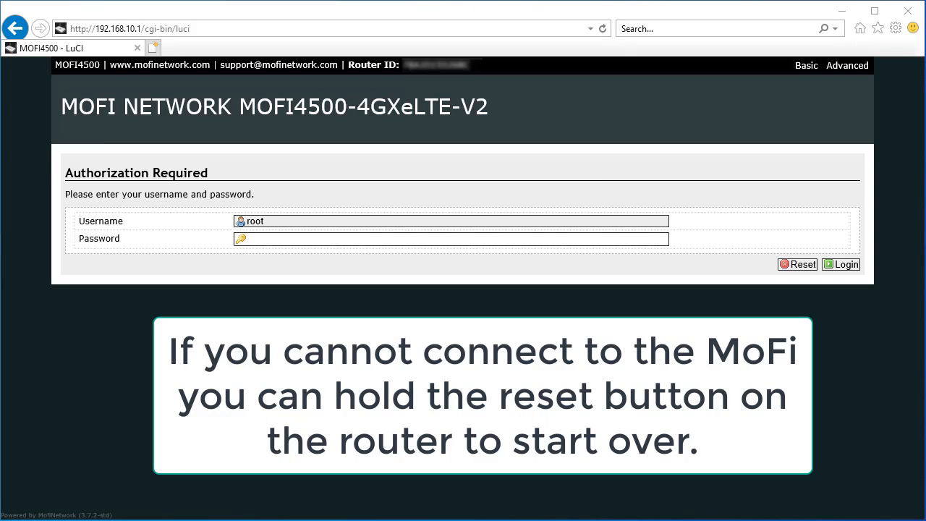
click(307, 239)
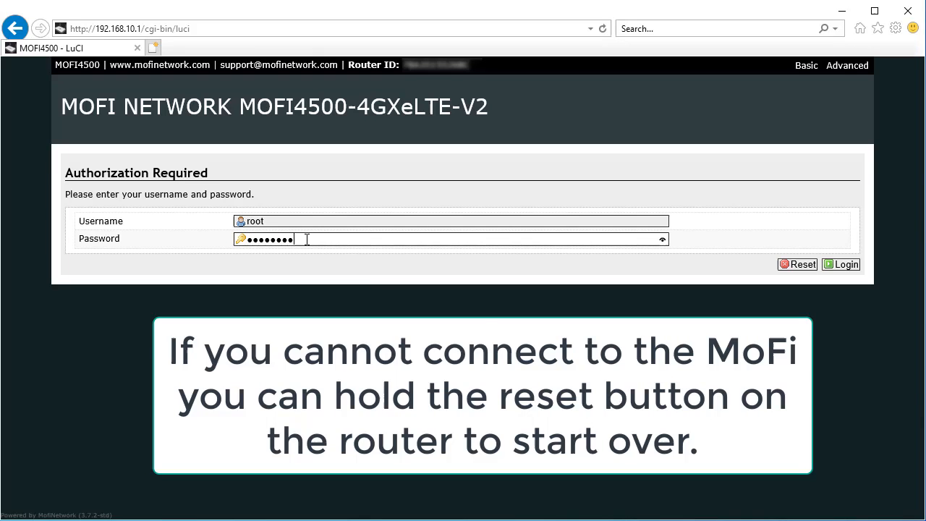
click(842, 263)
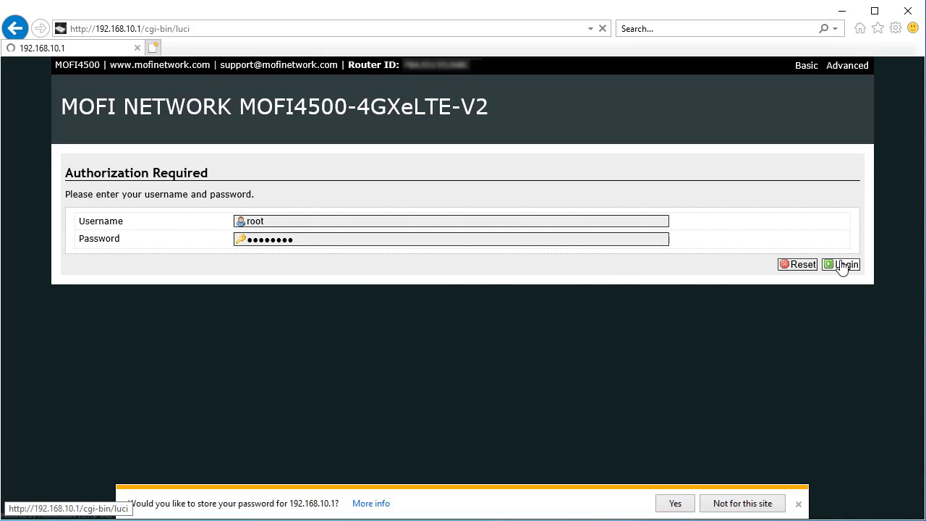
click(843, 263)
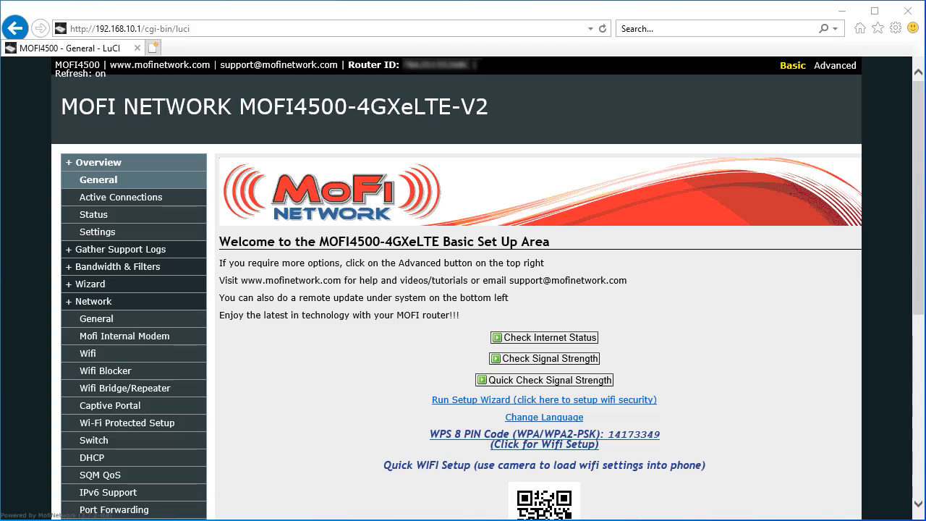
mouse_move(397, 443)
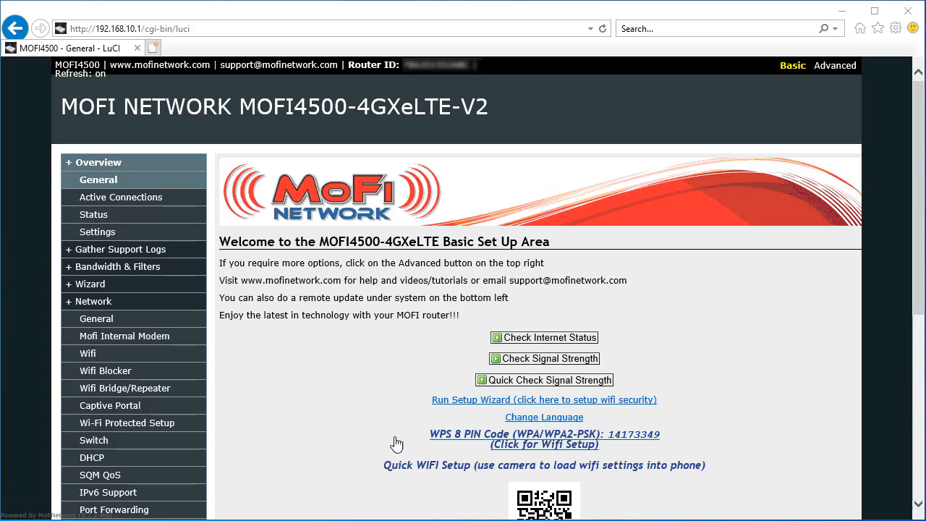
mouse_move(83, 336)
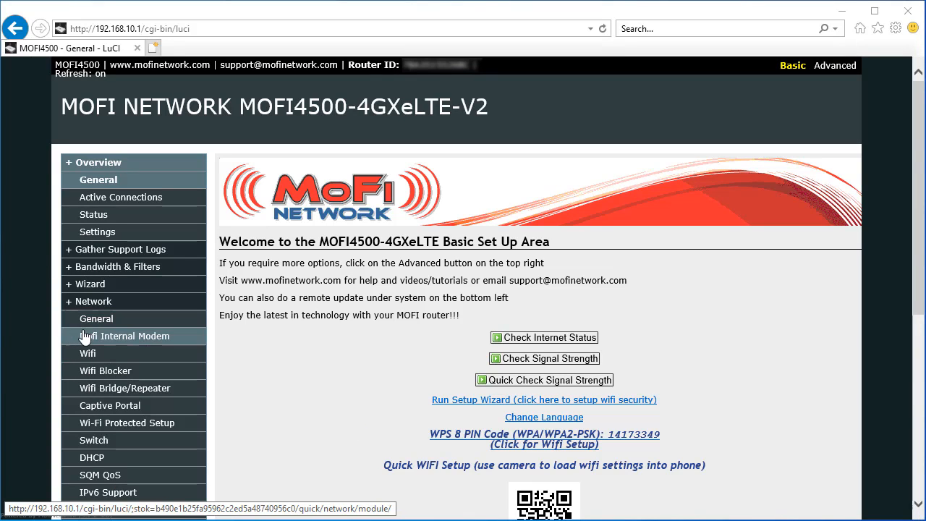
Step: Apply the AT&T carrier profile on the Internal Modem's Provider Selector and return to the sign-in prompt
click(124, 336)
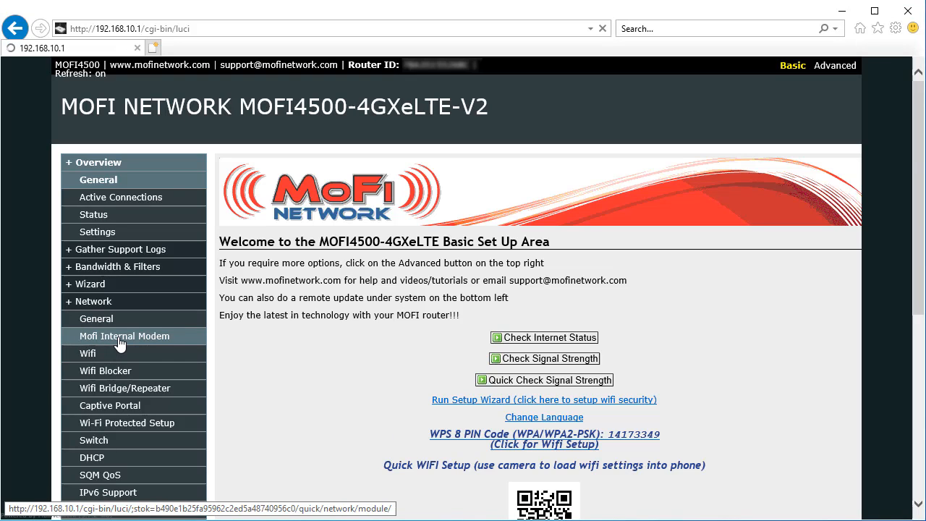
click(124, 336)
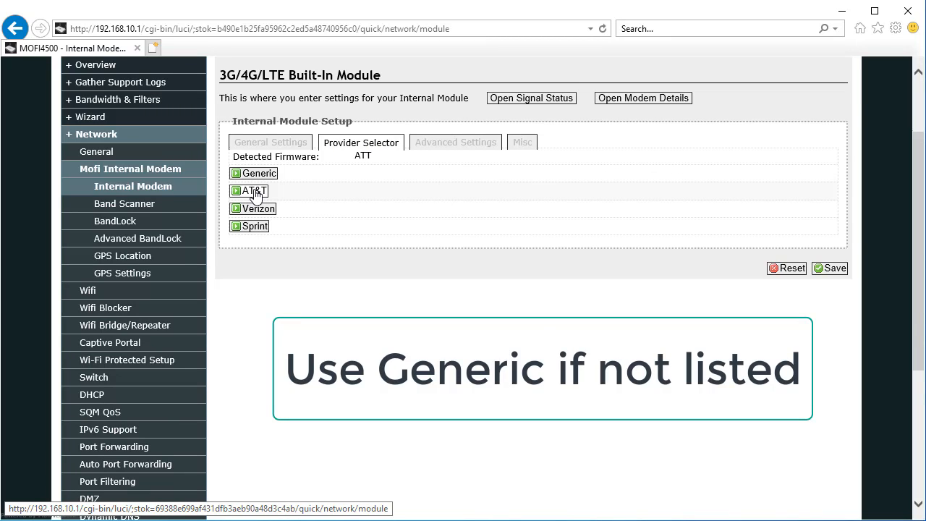
click(234, 191)
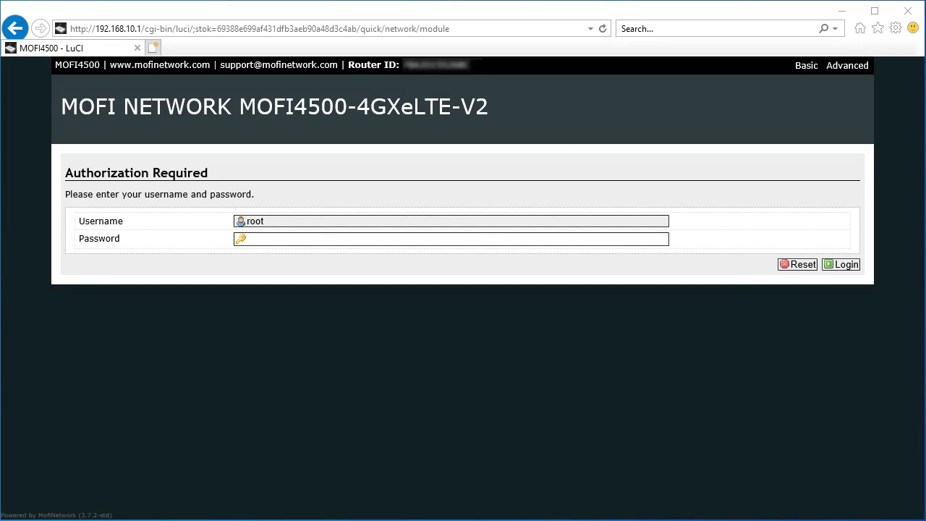
click(307, 239)
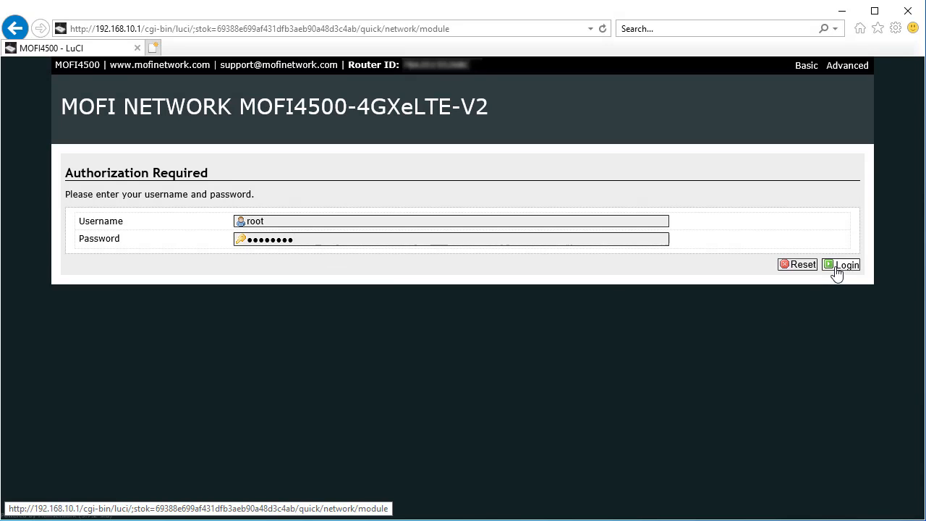
Step: Log back in as root and review the Internal Modem's access point choices
click(842, 263)
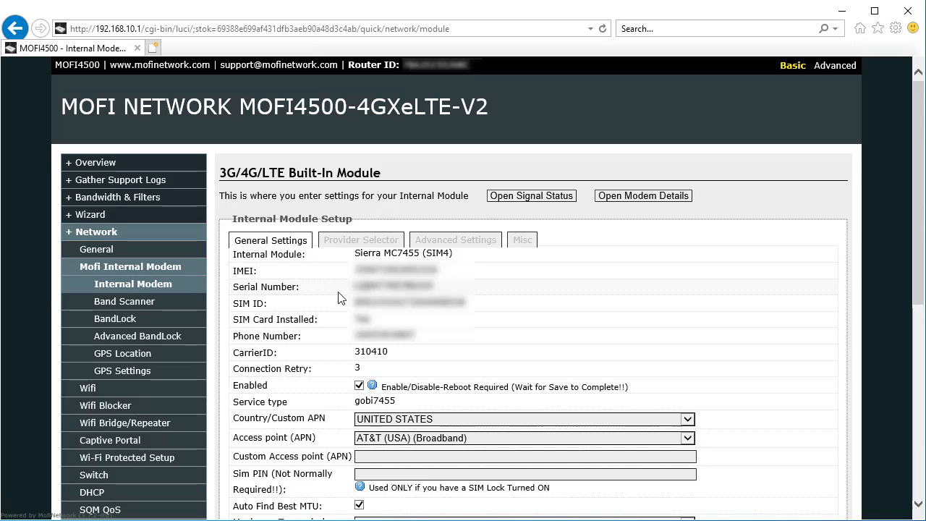
mouse_move(272, 315)
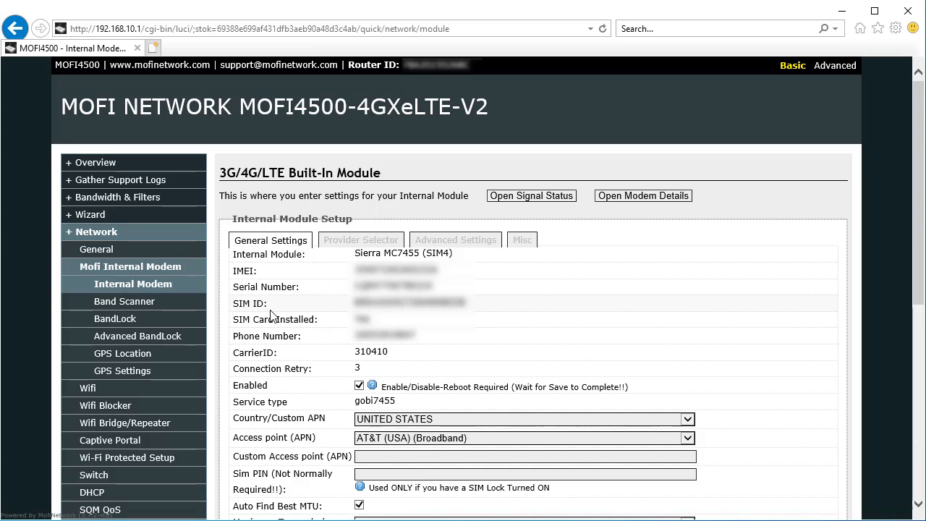
mouse_move(292, 339)
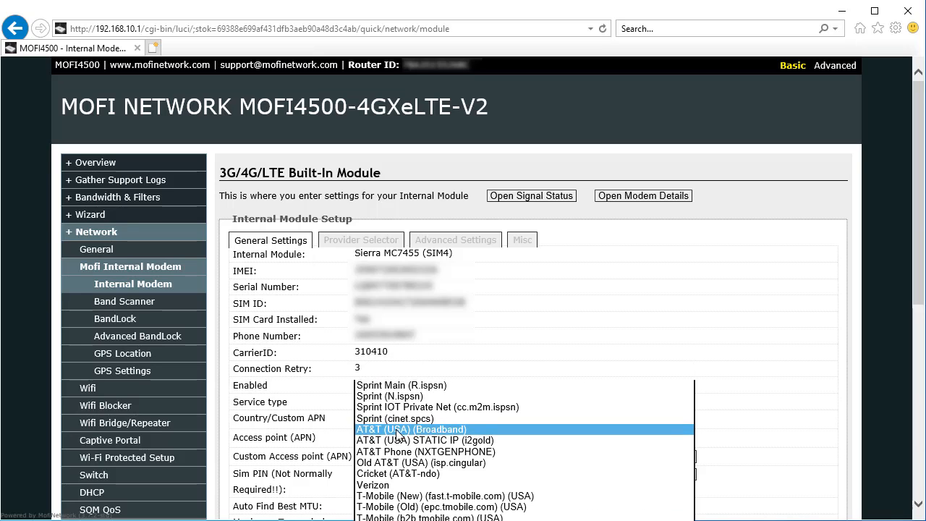
Step: Keep AT&T (USA) (Broadband) as the access point and save the Internal Modem settings
click(417, 428)
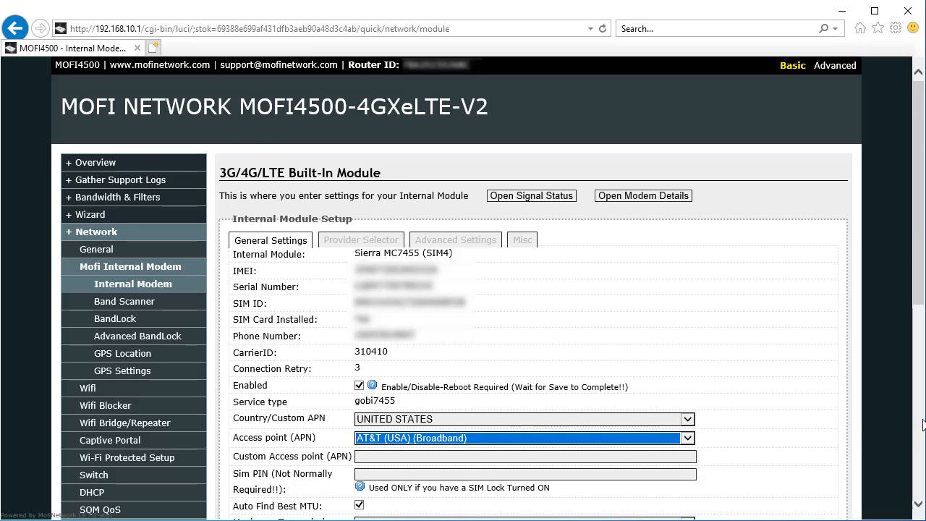
scroll(down, 3)
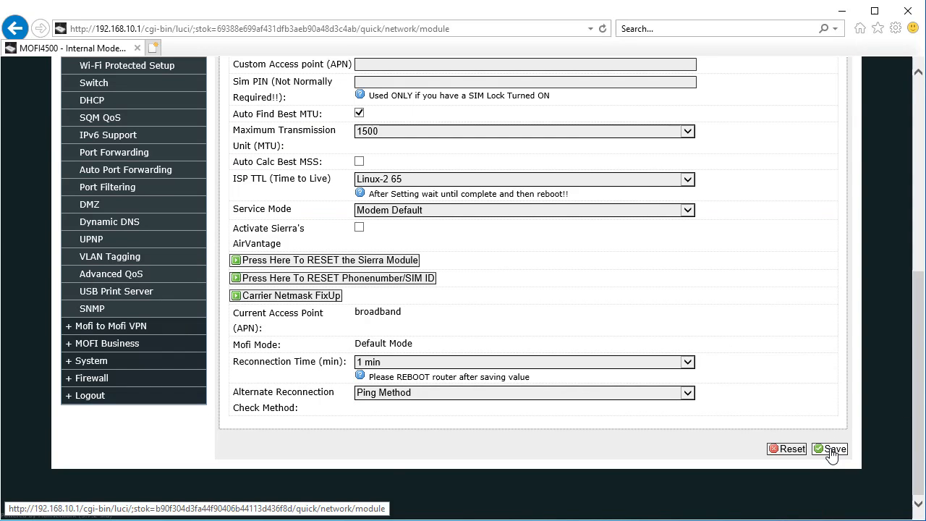
click(830, 448)
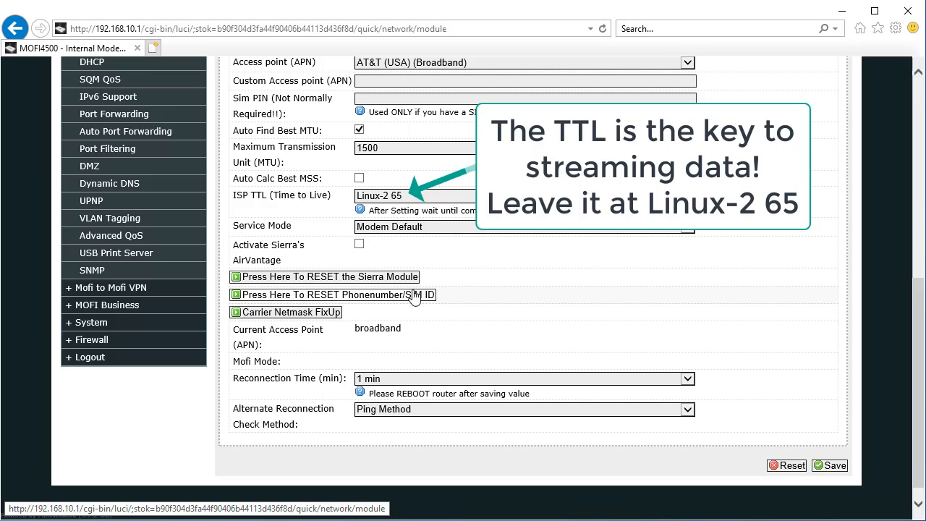
mouse_move(278, 320)
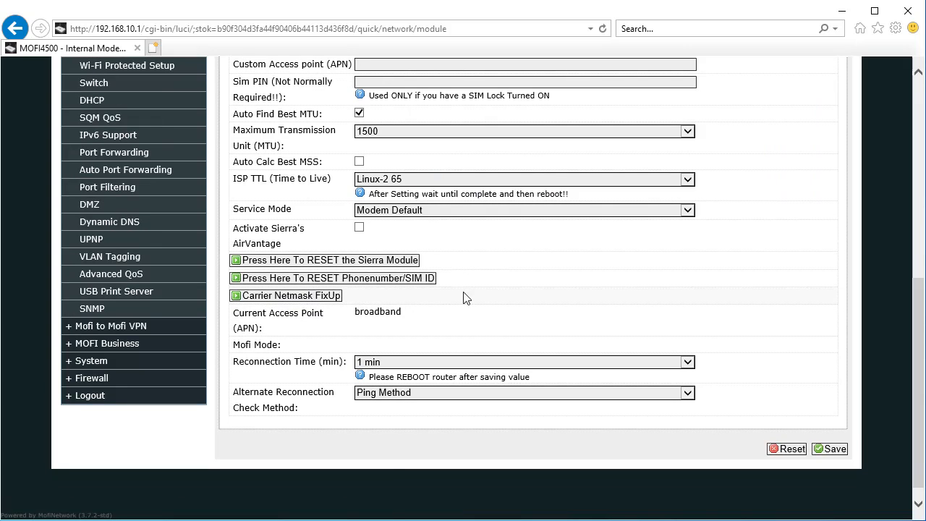
mouse_move(472, 249)
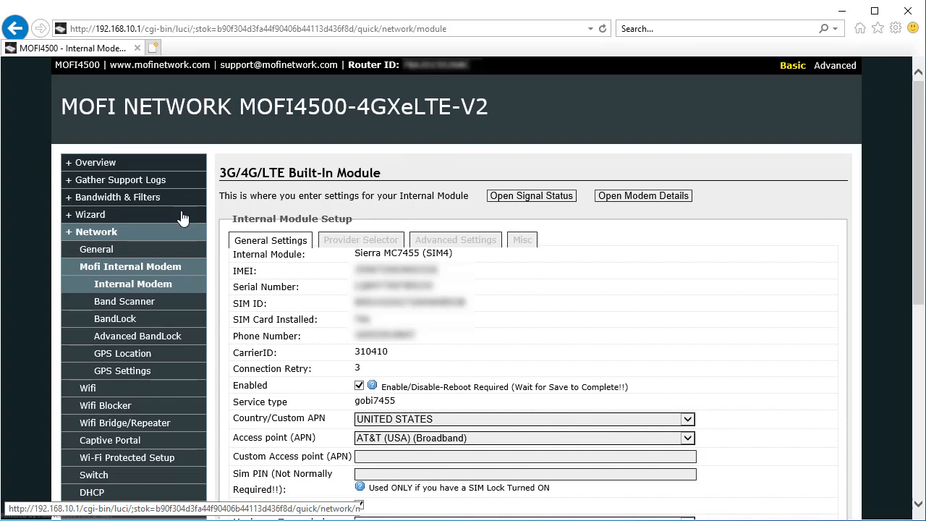
Step: Run the Band Scanner to read signal strengths for LTE bands B2, B4, B5, B12 and B30
click(124, 301)
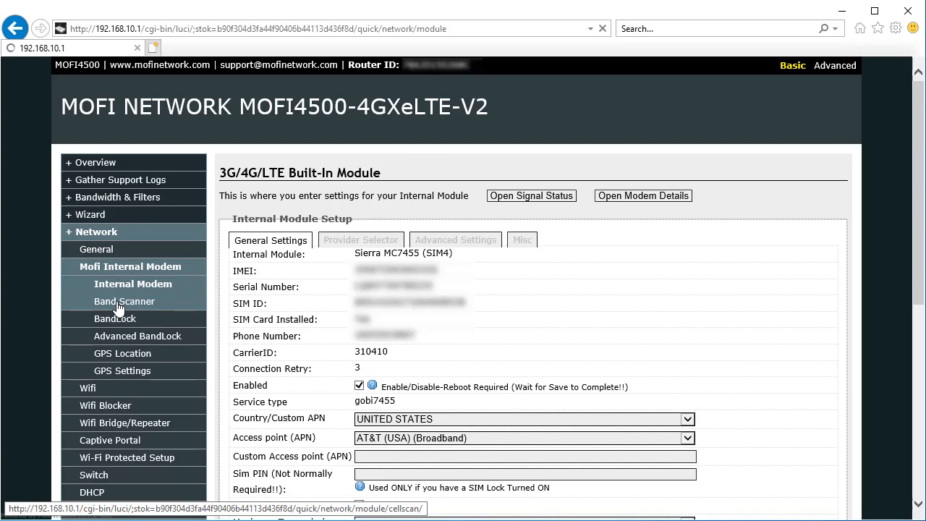
click(125, 301)
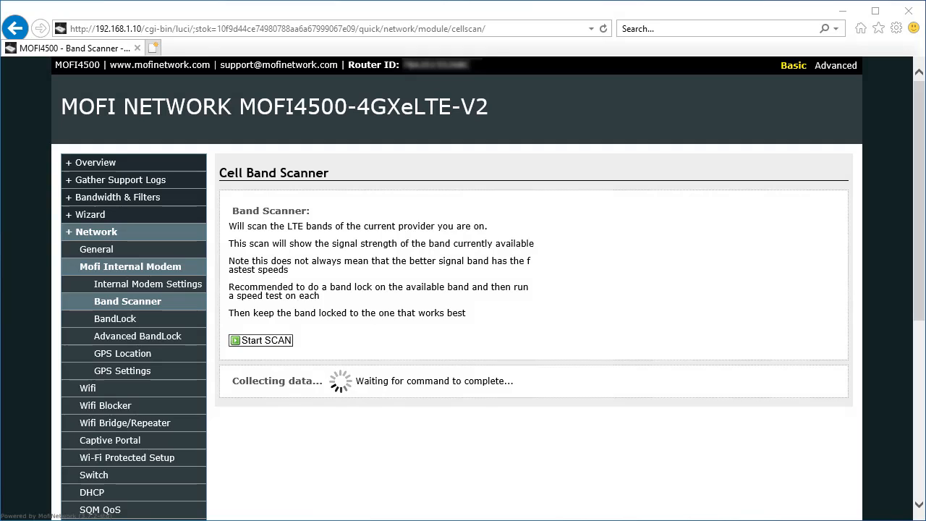
click(260, 340)
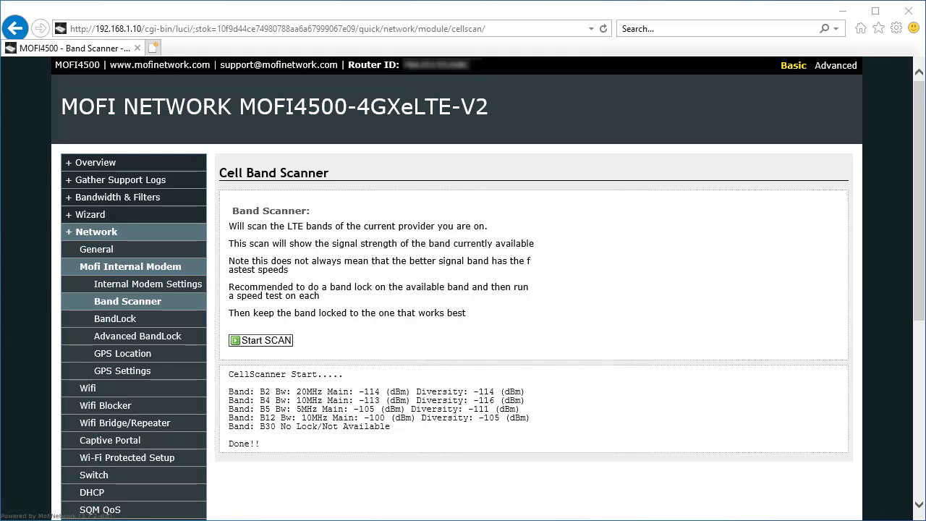
mouse_move(160, 323)
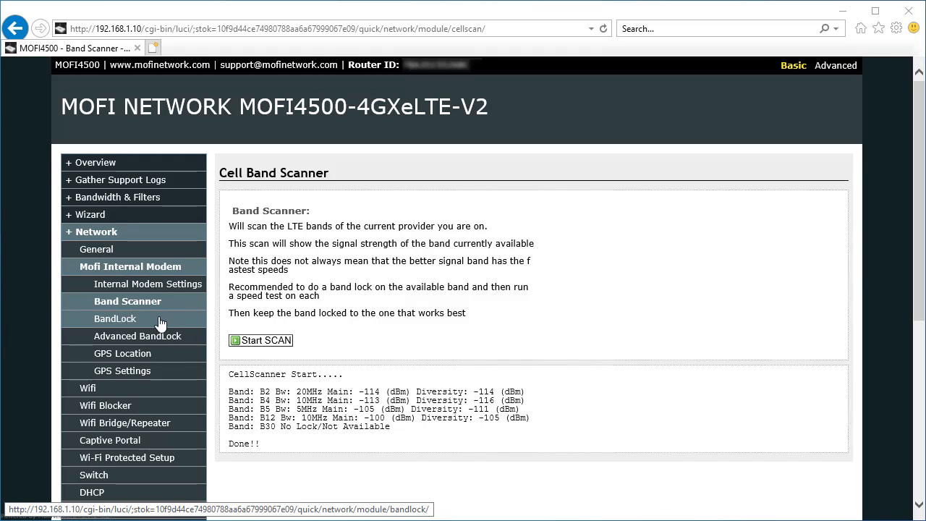
Step: Lock the modem to Band 2 via BandLock and let the router restart to its login screen
click(116, 319)
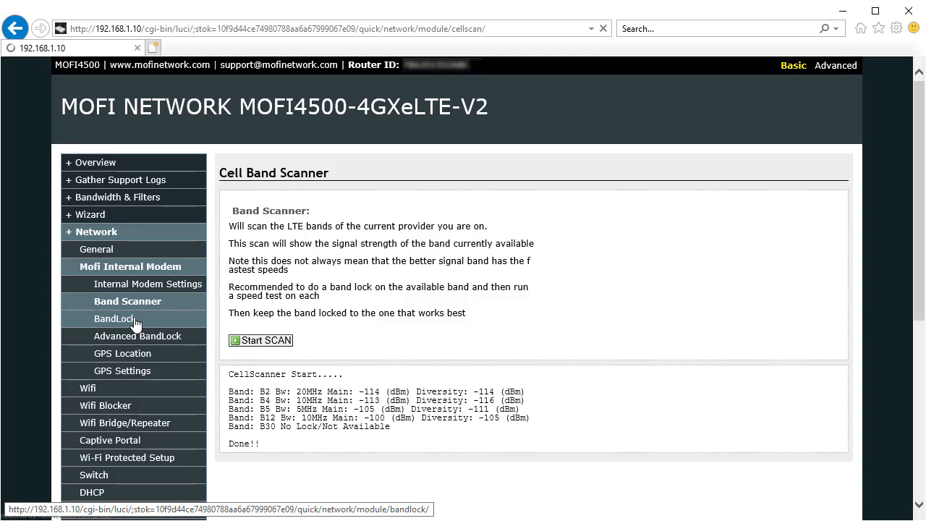
click(113, 318)
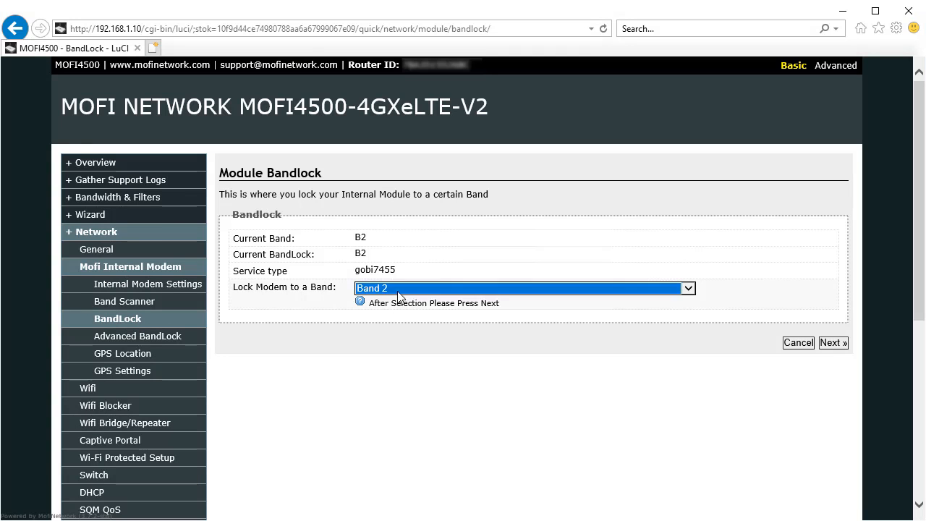
mouse_move(396, 292)
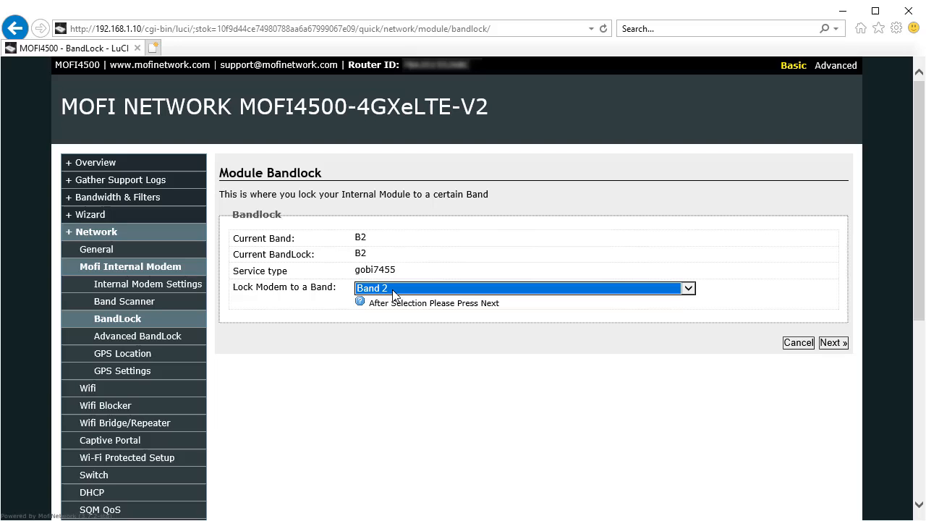
click(834, 343)
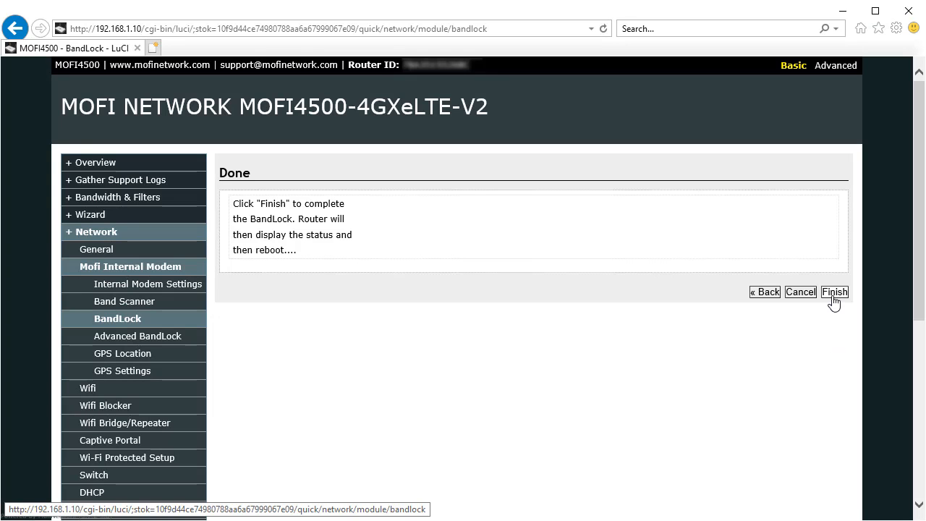
click(834, 292)
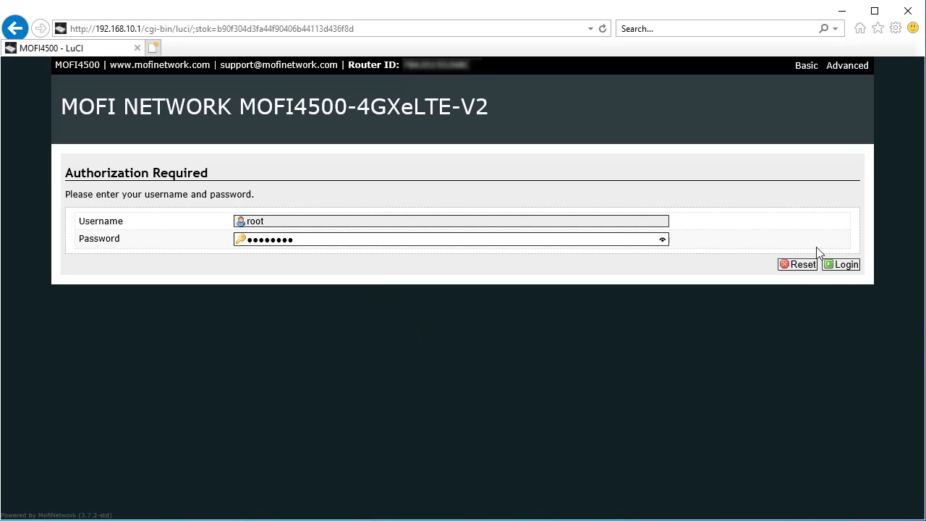
Step: Sign back into the router admin and head to speedtest.net
click(845, 263)
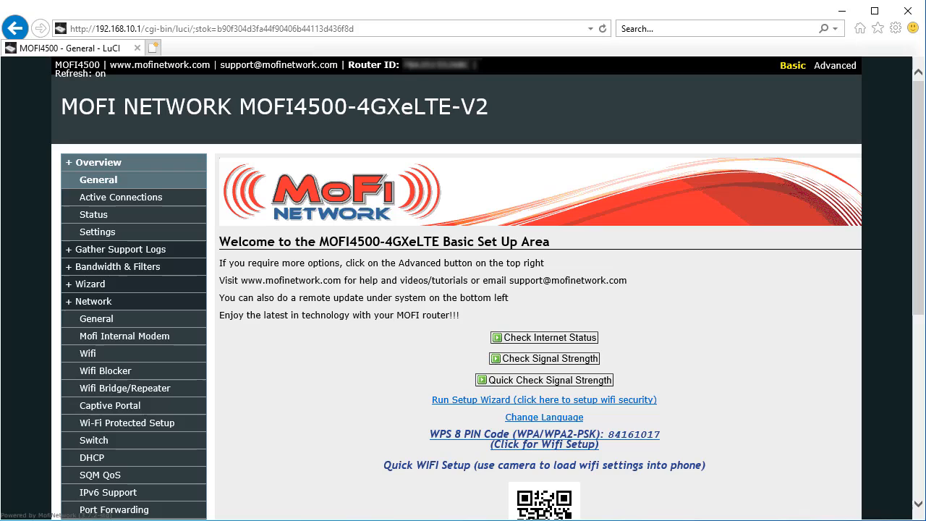
click(217, 29)
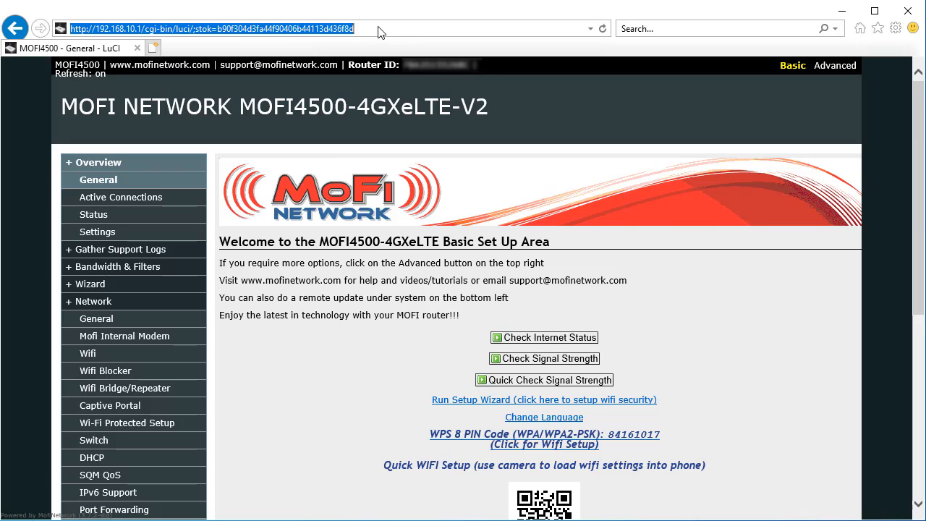
text(speedtest.net/)
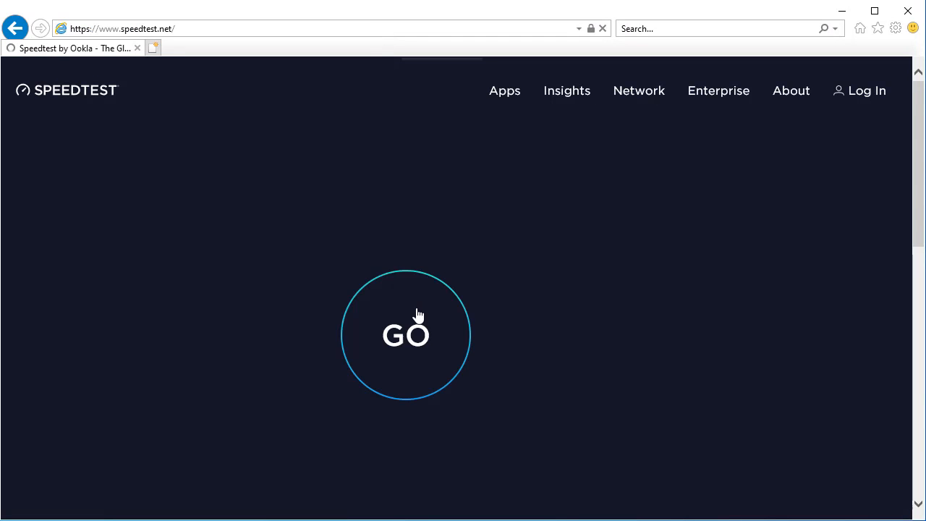
Step: Run the Speedtest by Ookla test (42 ms ping) and review the results
click(406, 336)
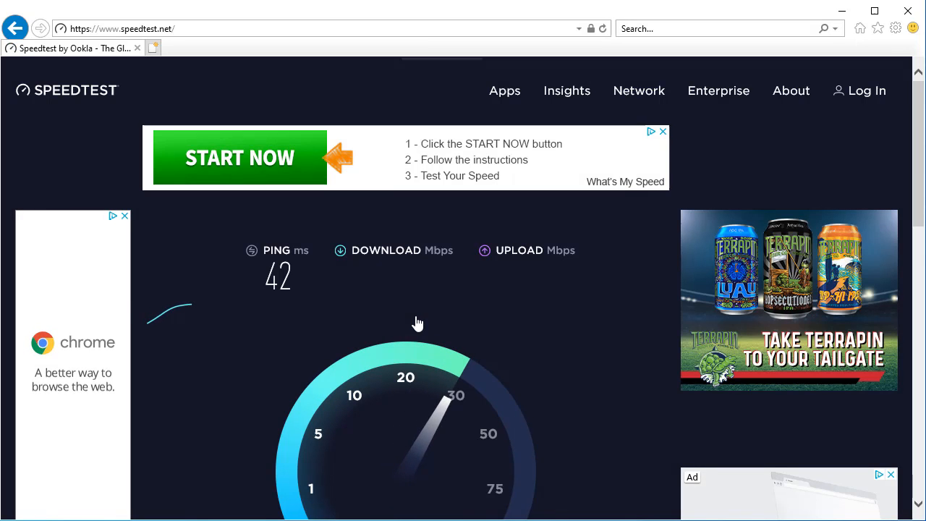
scroll(down, 3)
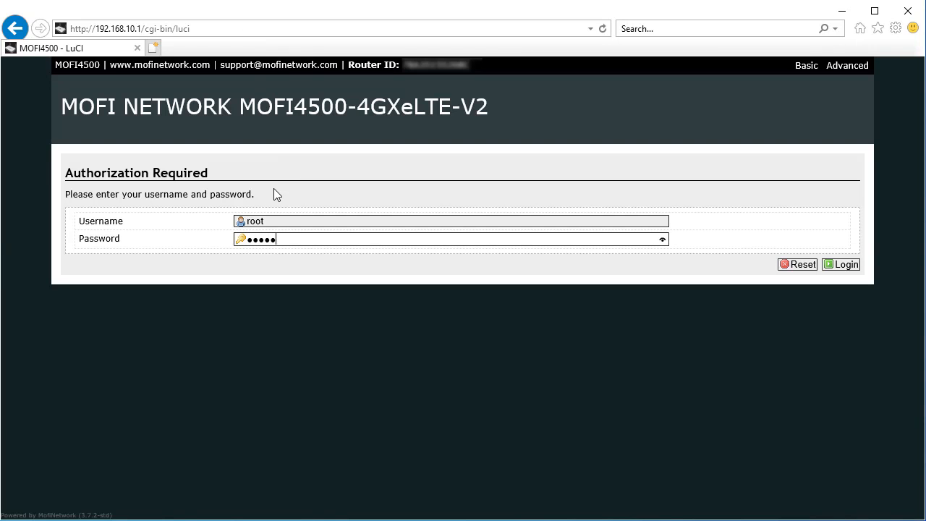
Step: Sign in, reach Mofi Internal Modem > BandLock and keep Band 2 as the locked band
click(846, 263)
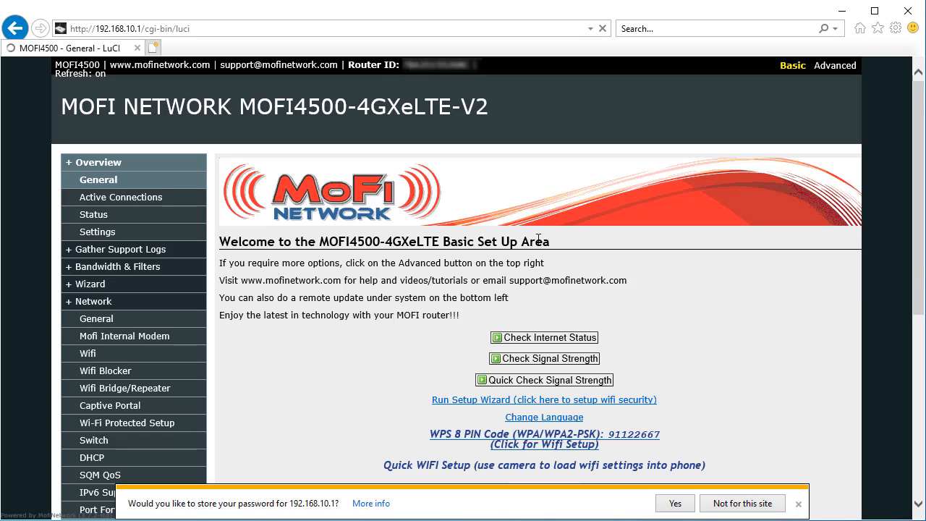
mouse_move(87, 353)
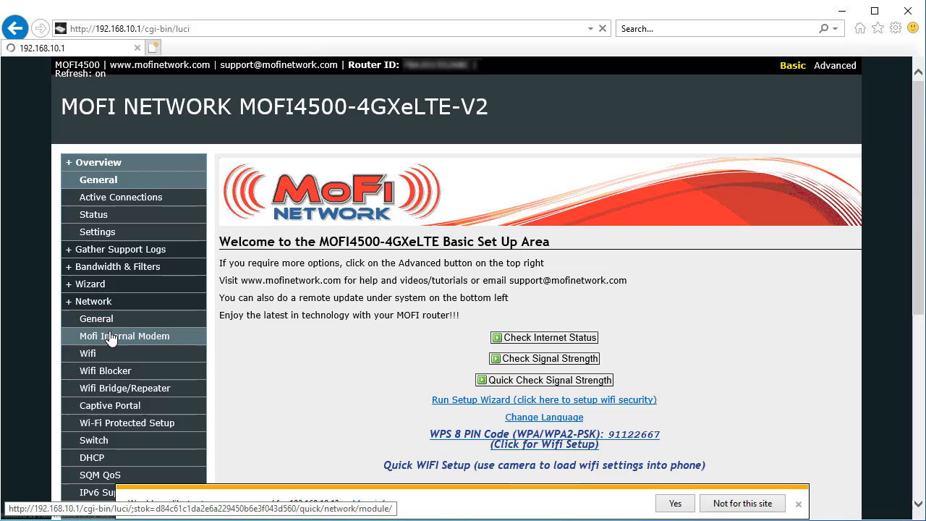
click(124, 336)
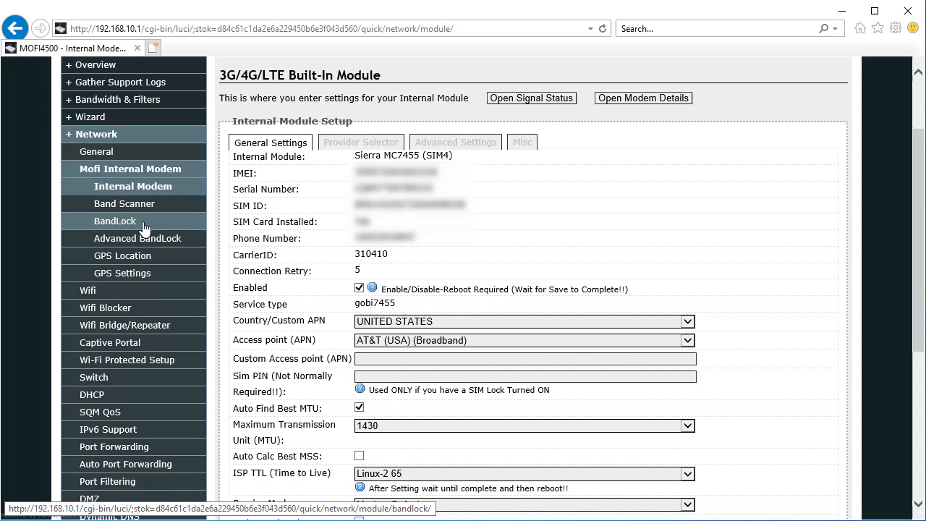
click(116, 220)
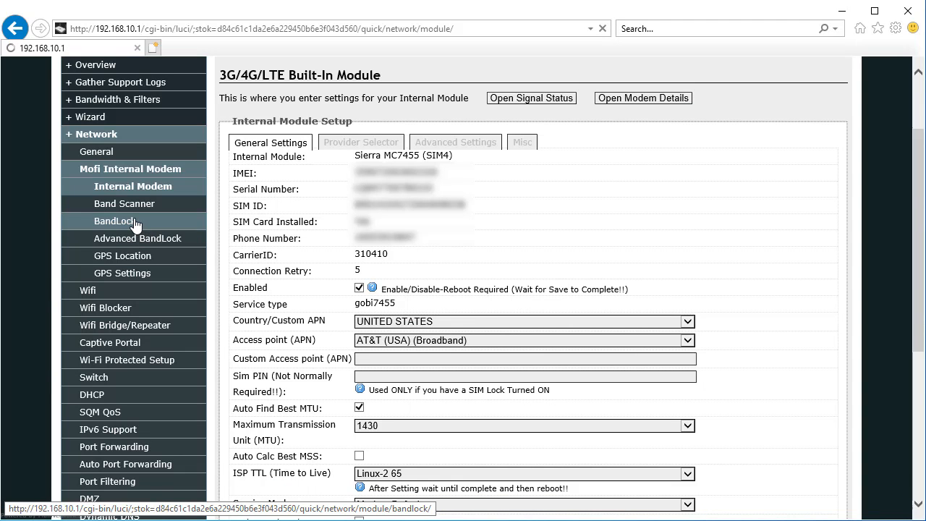
click(113, 220)
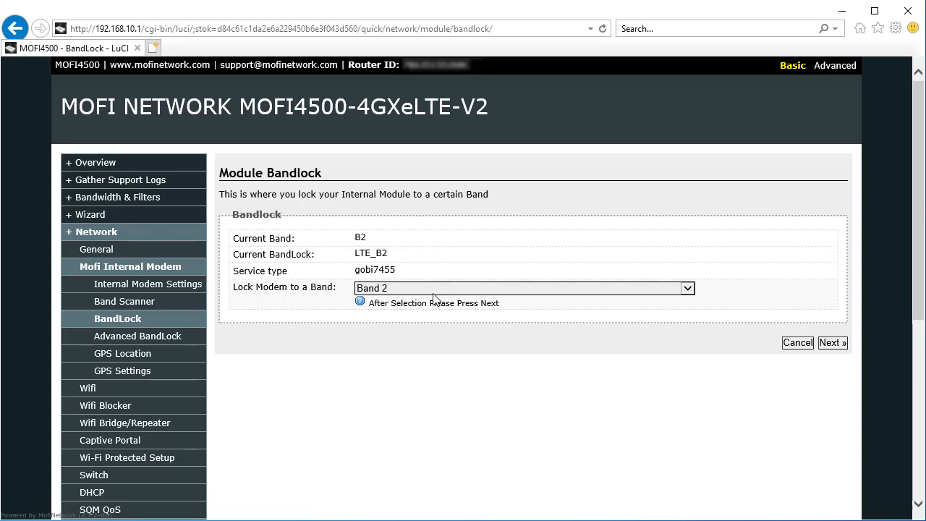
click(521, 288)
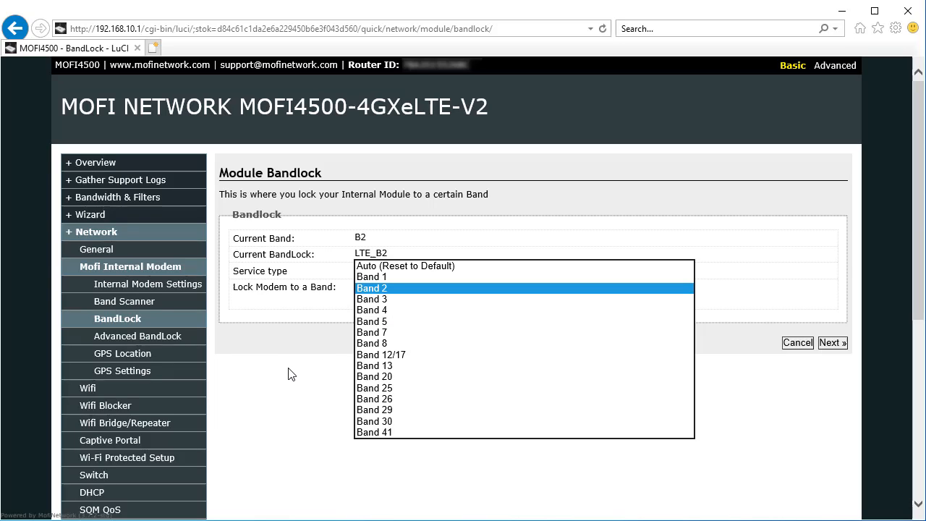
click(372, 288)
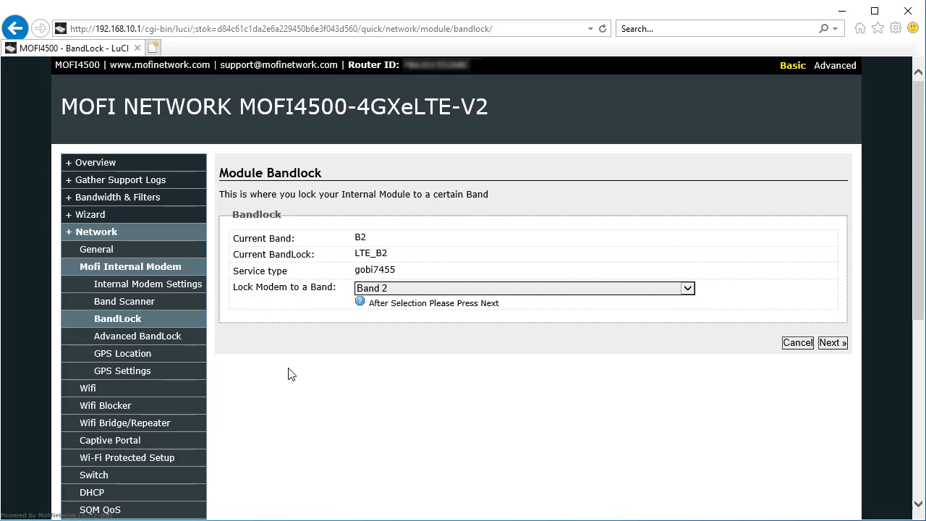